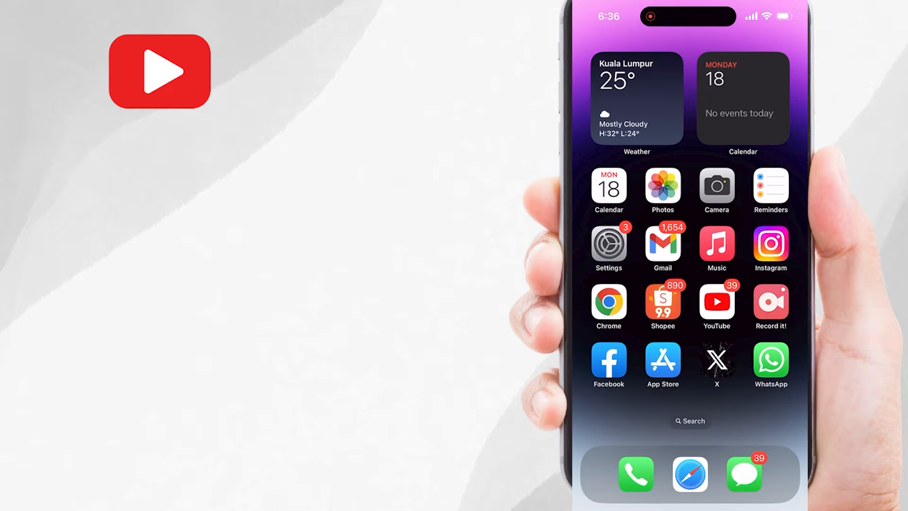
- Launch YouTube from the Home Screen and search for 'motivational video'
click(717, 306)
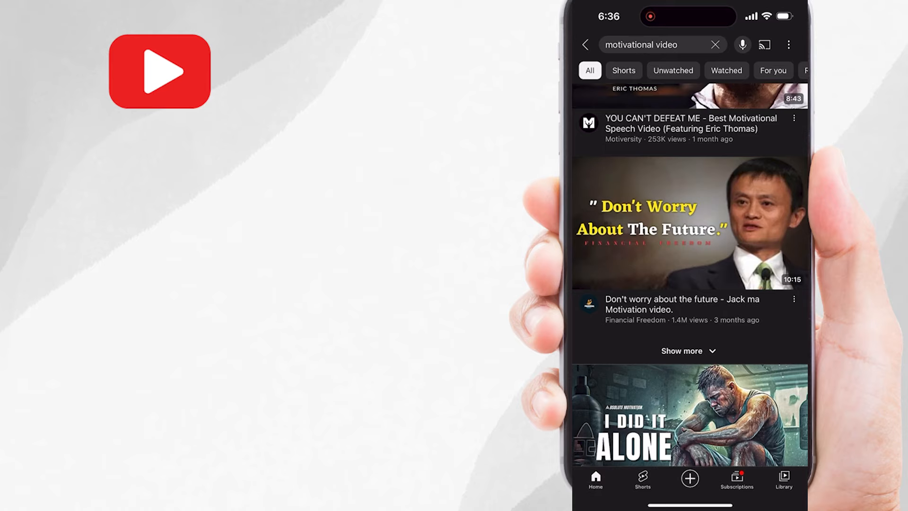
- Choose the Jack Ma 'Don't worry about the future' result from the search list
click(688, 241)
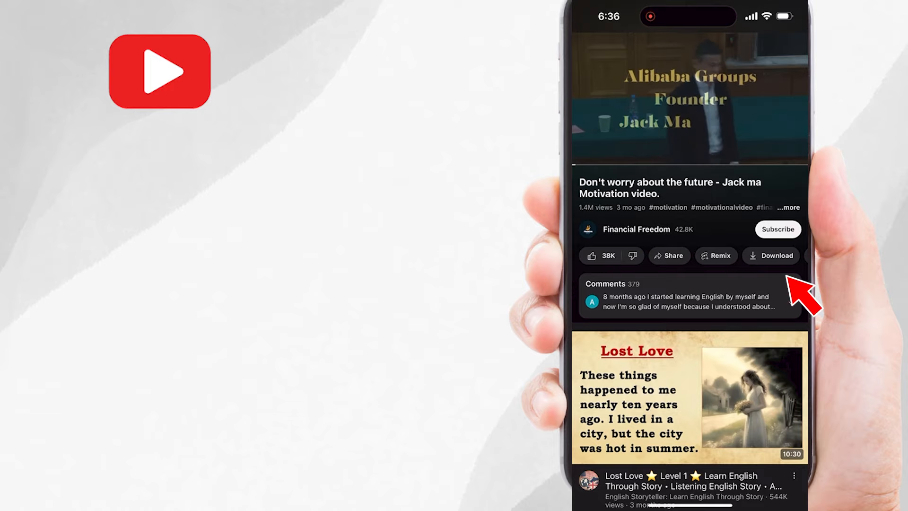
- Download the Jack Ma video at Medium (360p) quality and minimize the player back to the results
click(771, 256)
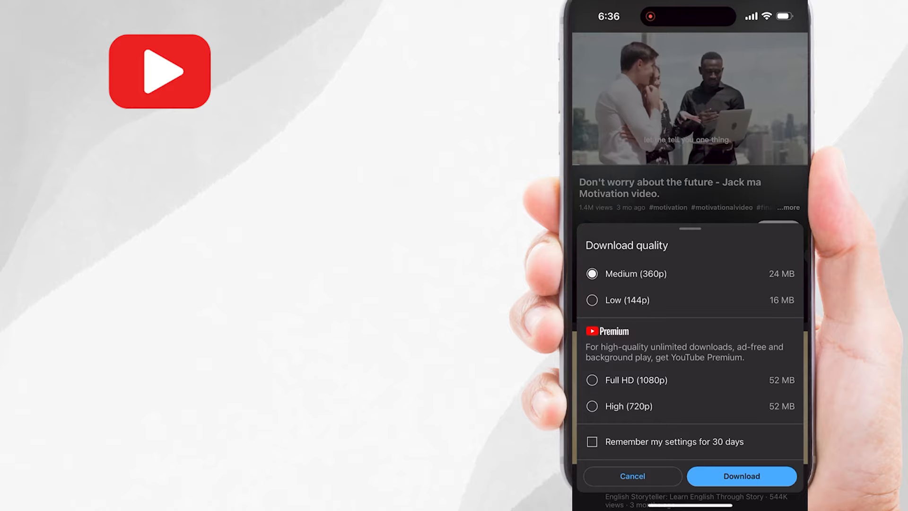
click(632, 476)
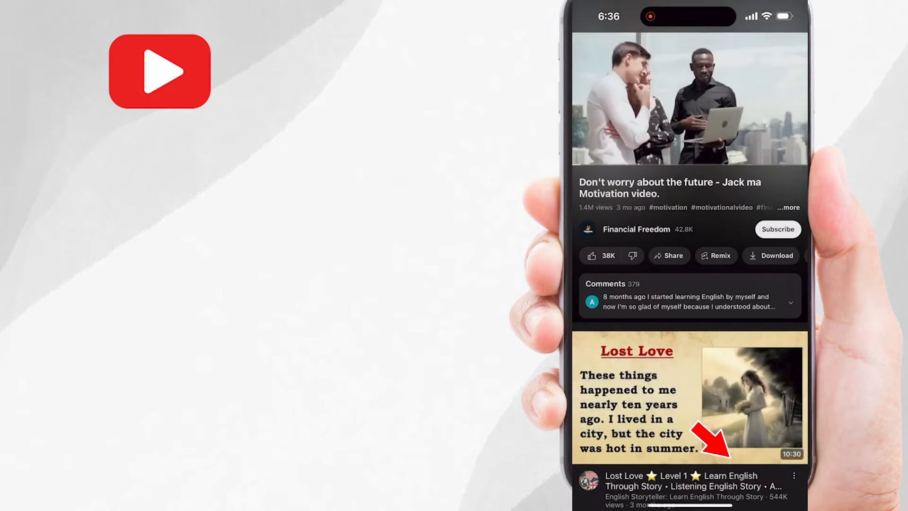
click(771, 255)
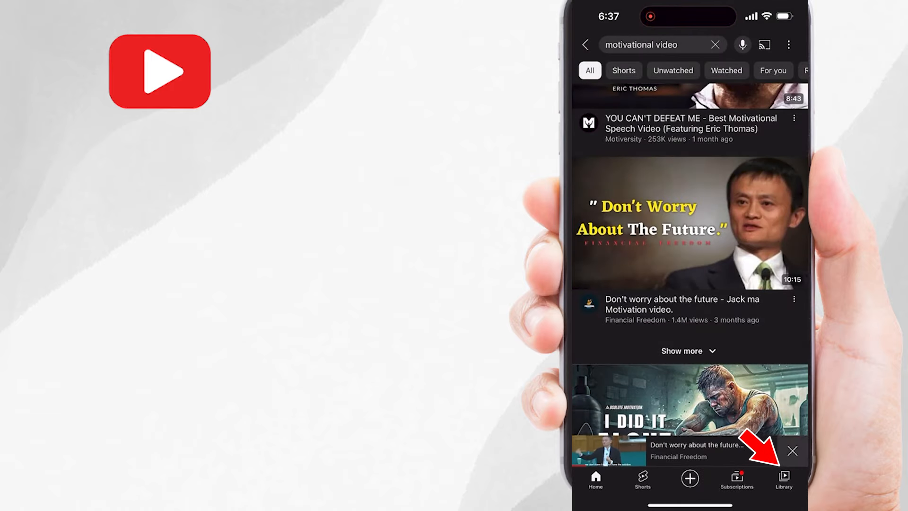
- View Library > Downloads, turn Wi-Fi off in Settings, and return to confirm the Jack Ma video is saved offline
click(783, 481)
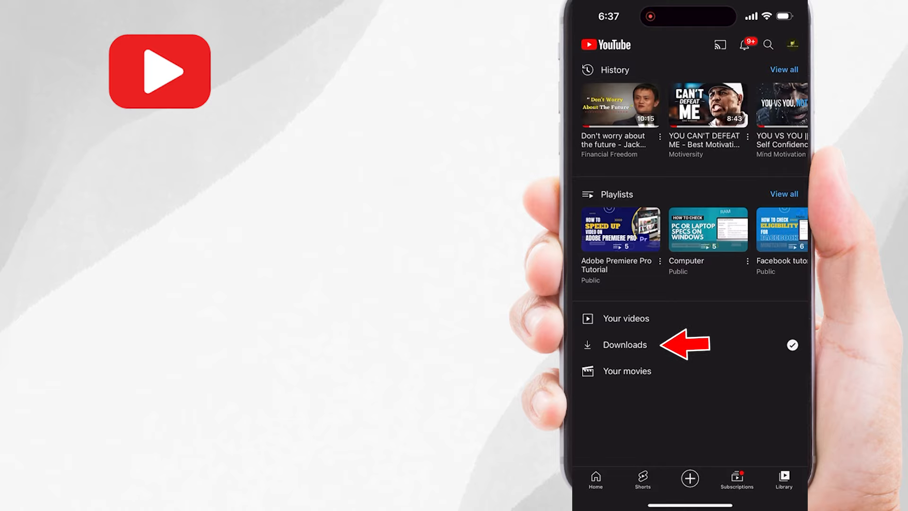
click(624, 345)
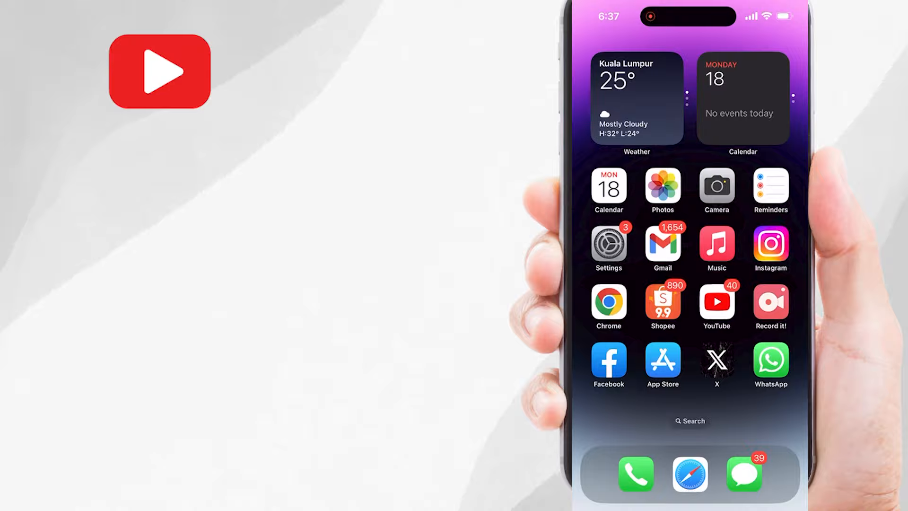
click(609, 243)
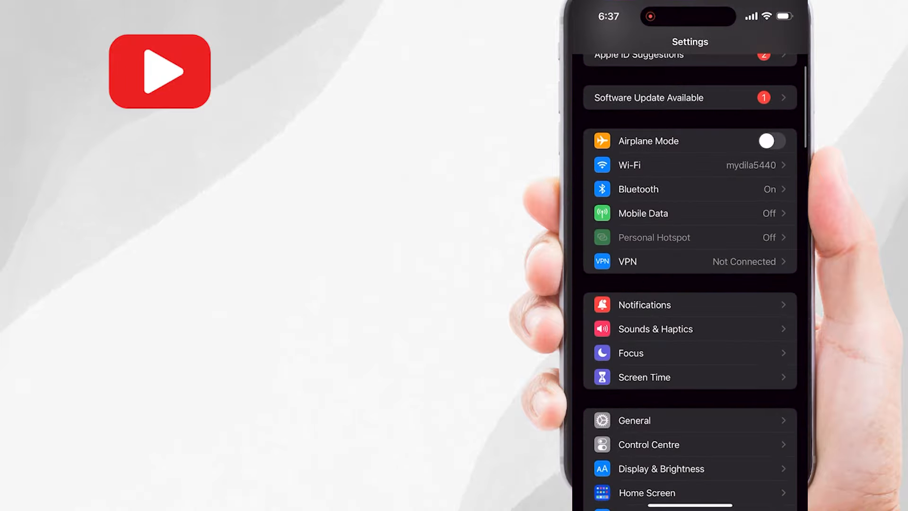
click(690, 165)
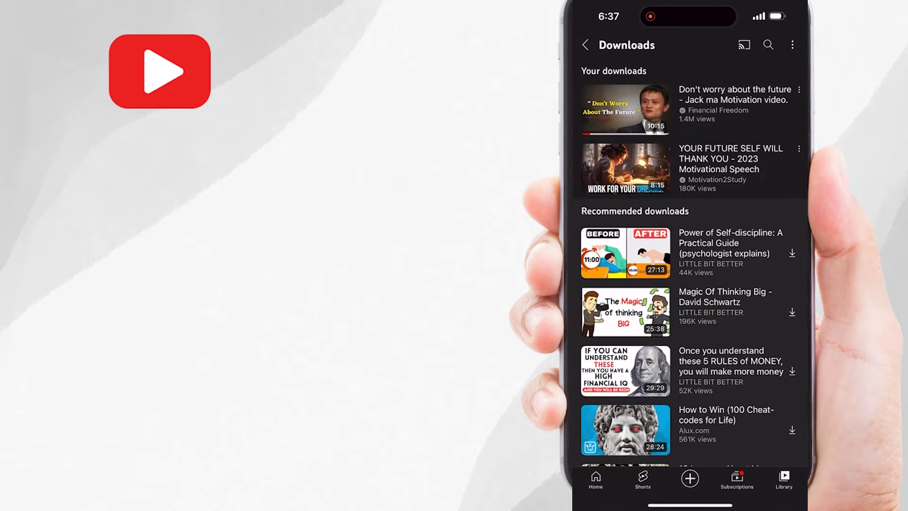
click(624, 108)
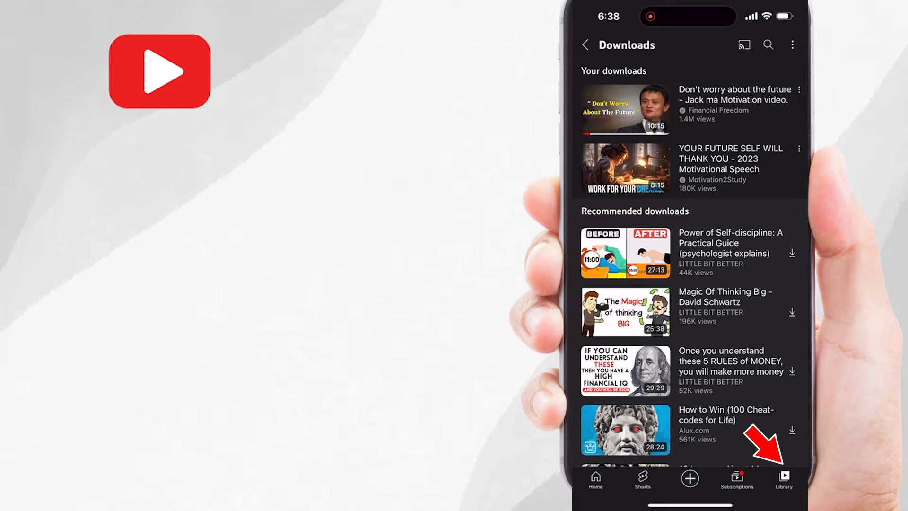
- Swipe back from Downloads toward the Library page
scroll(down, 3)
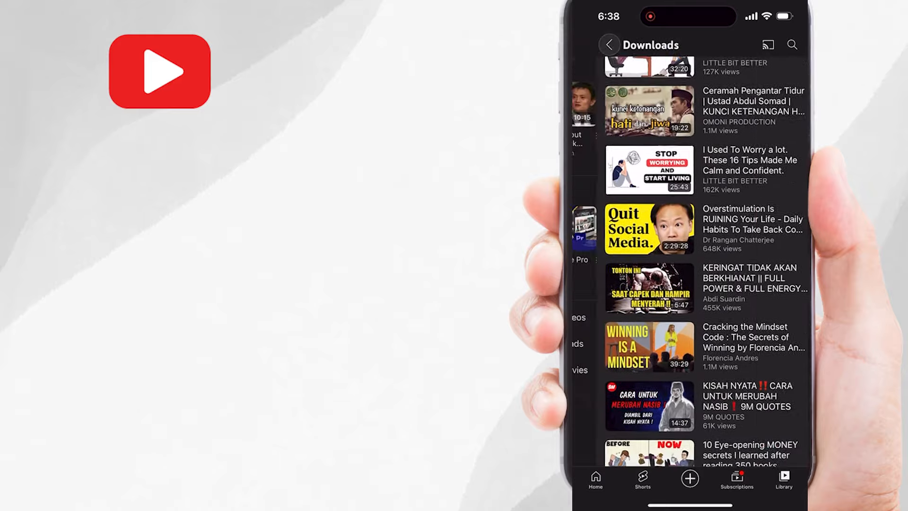
- From Library, go into Your videos and bring up the options for 'How to Change Facebook Page Name'
click(609, 44)
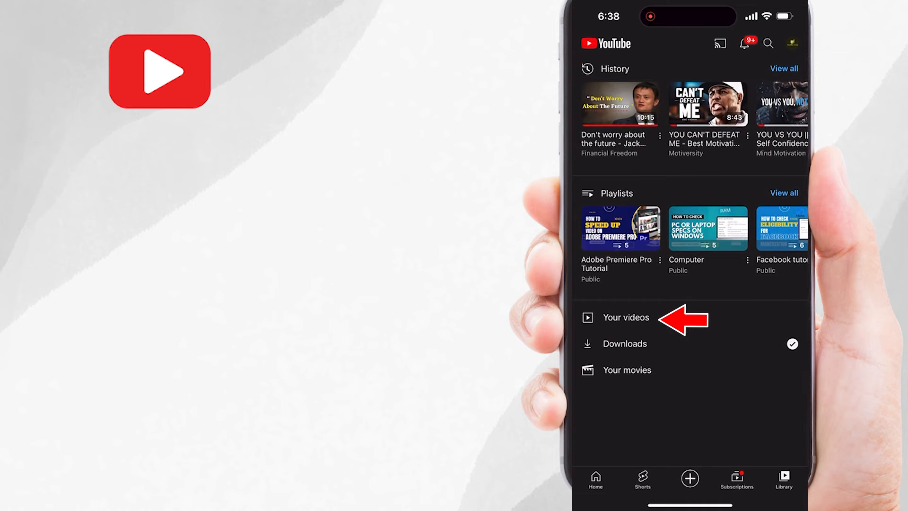
click(625, 318)
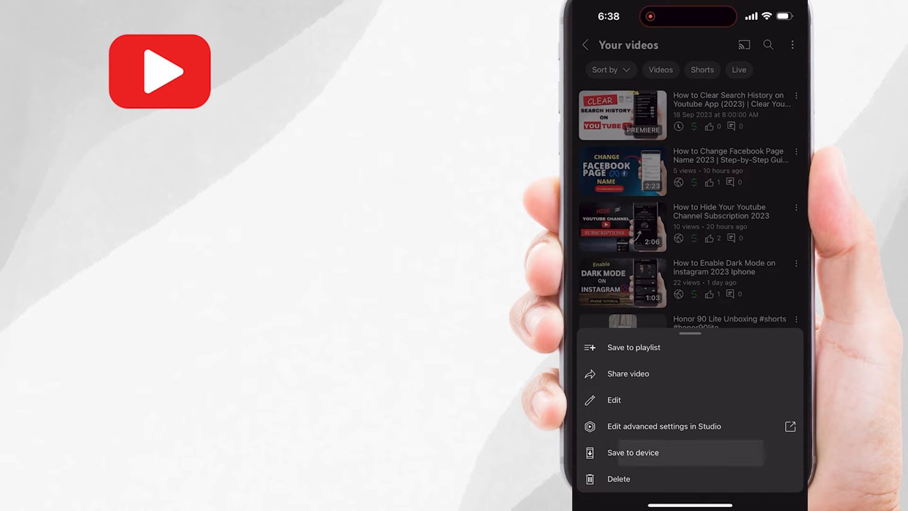
- Save the Facebook Page name tutorial to the device, confirm, and play the newest video in Photos Recents
click(633, 452)
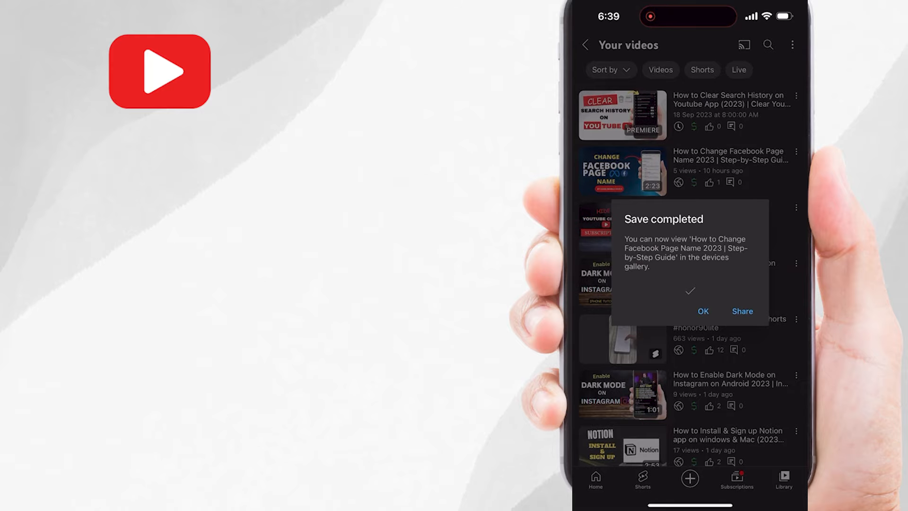
click(703, 311)
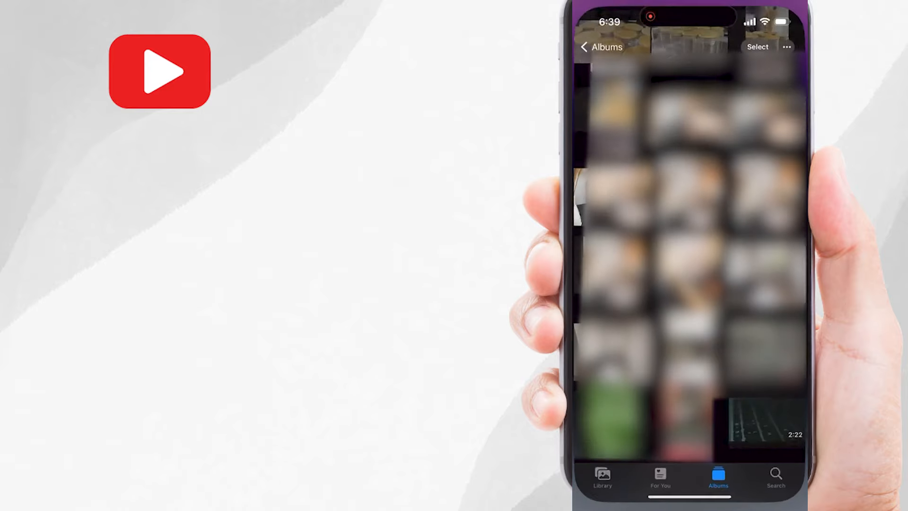
scroll(up, 3)
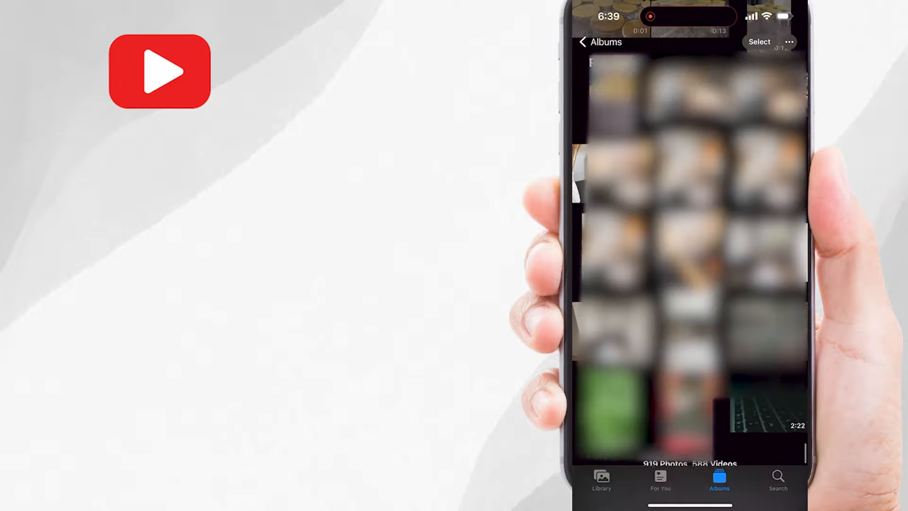
click(765, 406)
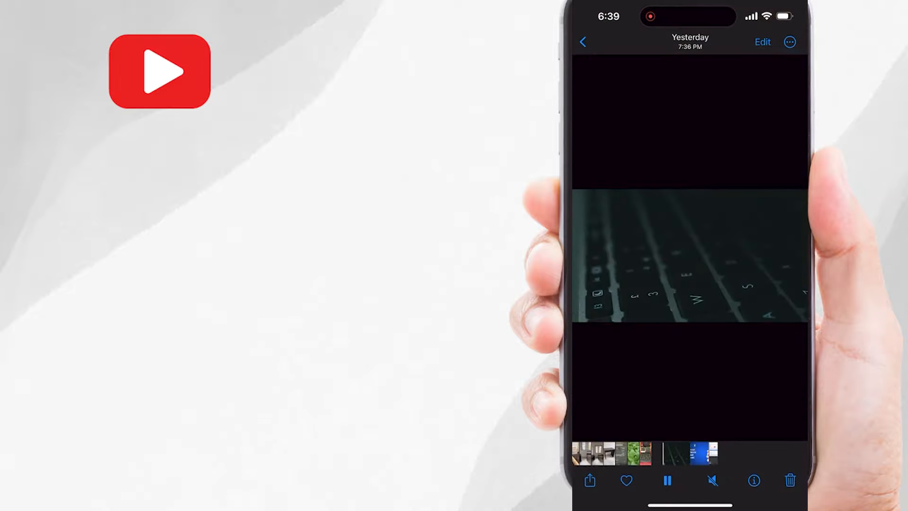